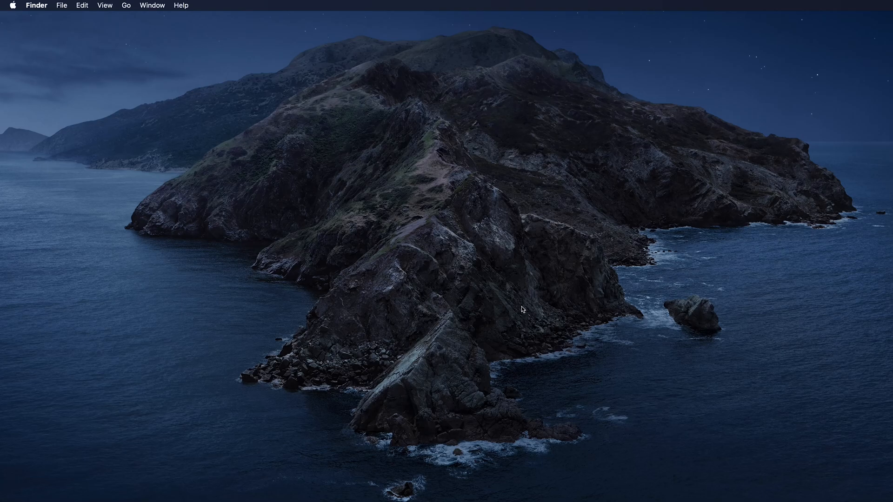
mouse_move(484, 273)
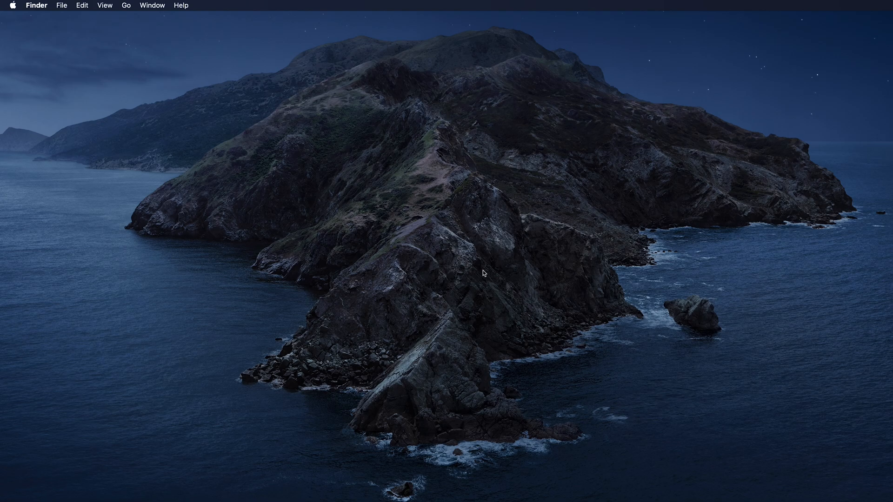
mouse_move(467, 268)
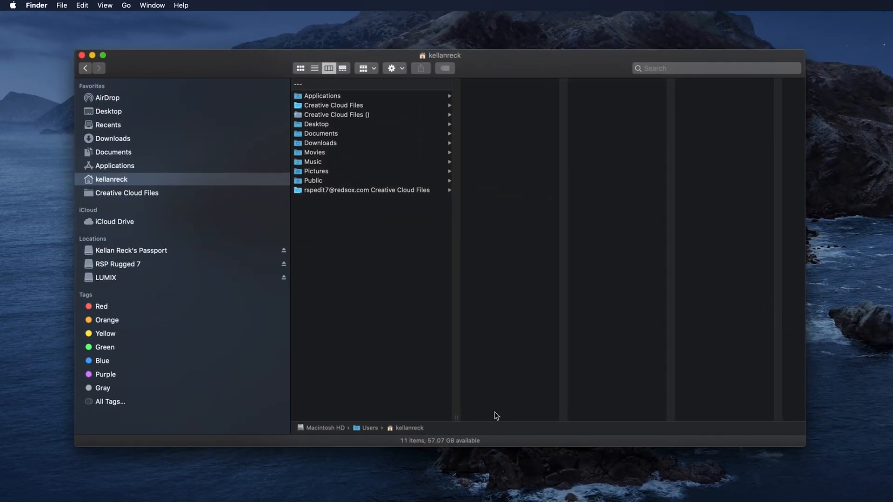
mouse_move(493, 408)
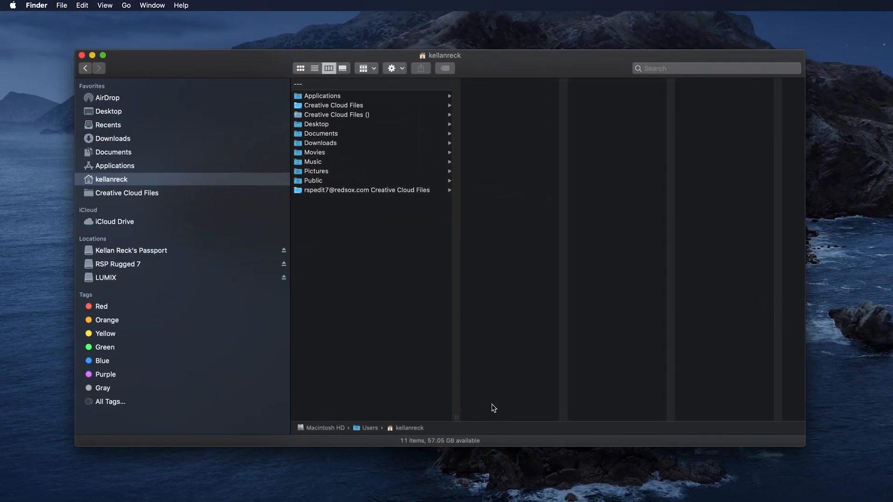
mouse_move(456, 309)
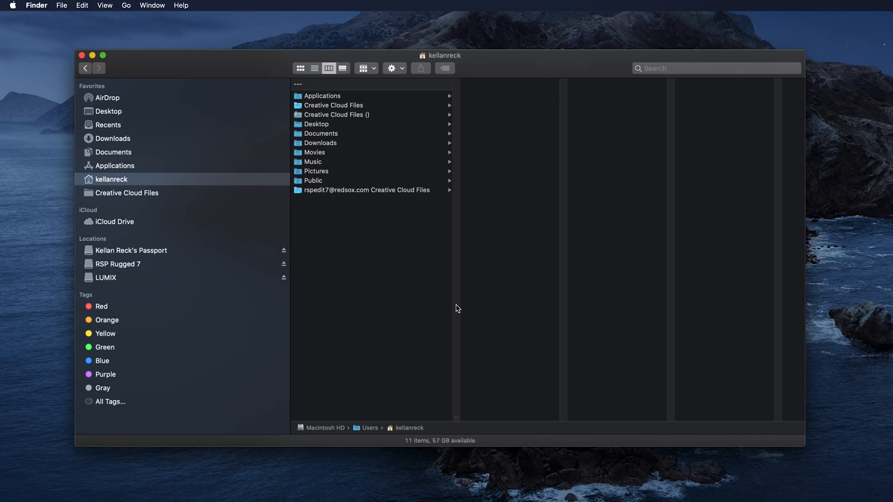
mouse_move(470, 296)
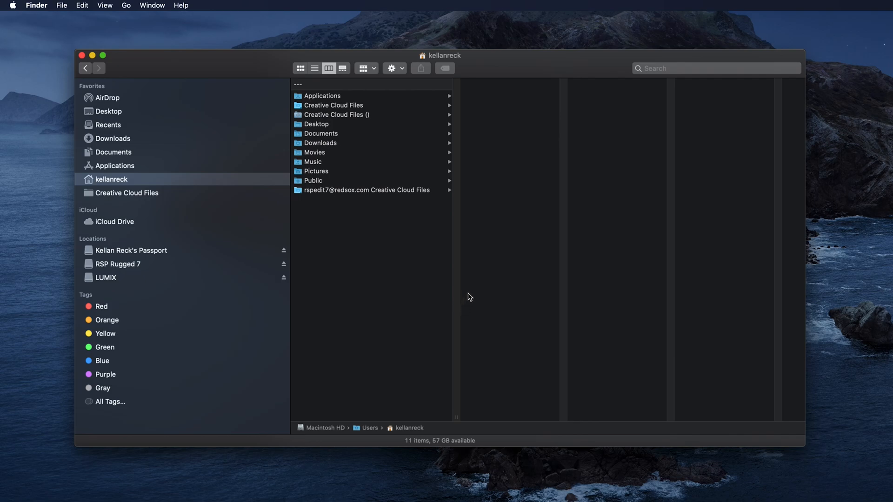
mouse_move(491, 476)
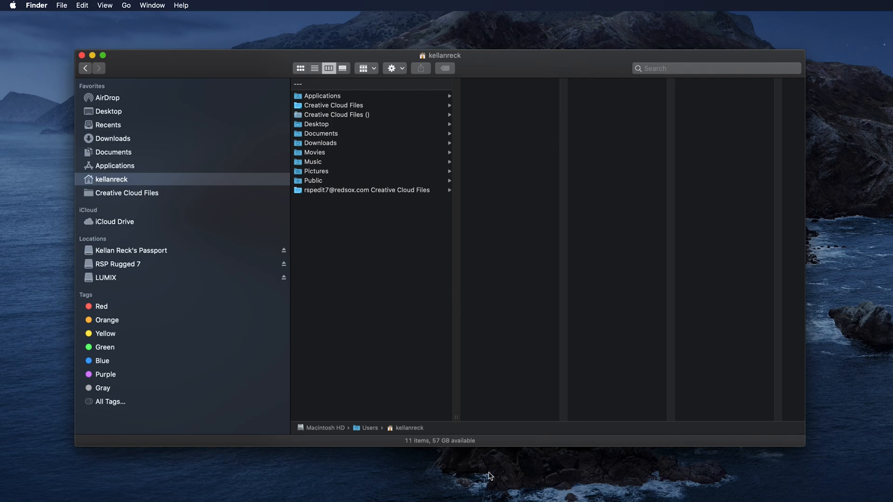
mouse_move(519, 482)
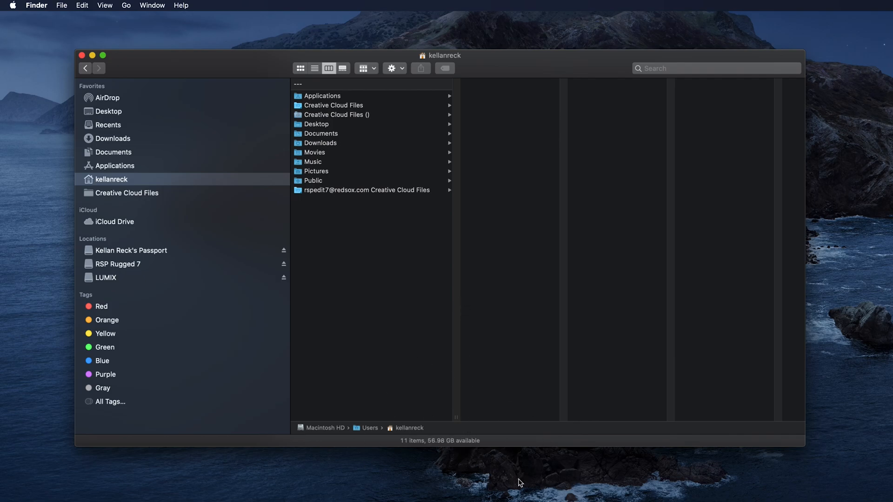
mouse_move(369, 164)
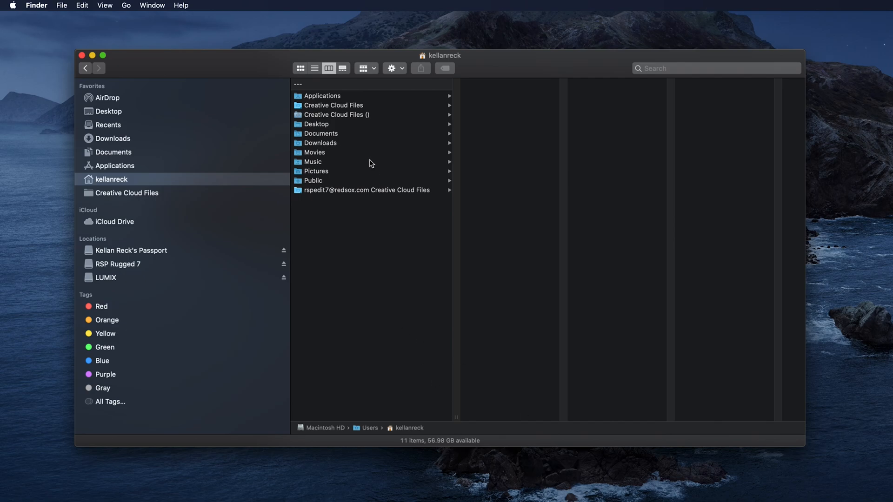
mouse_move(386, 200)
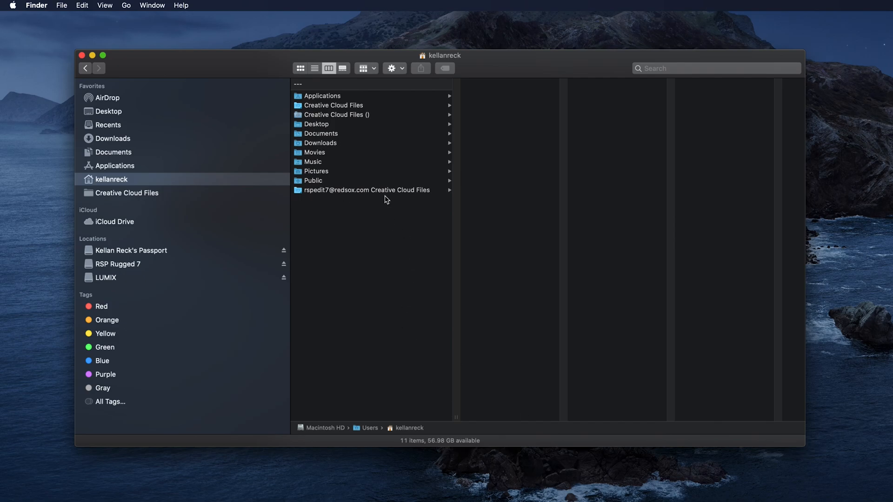
mouse_move(110, 60)
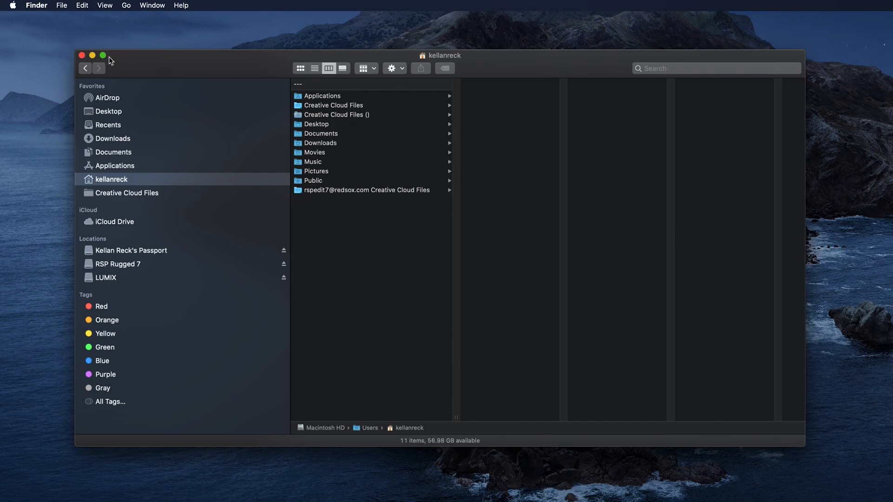
mouse_move(126, 5)
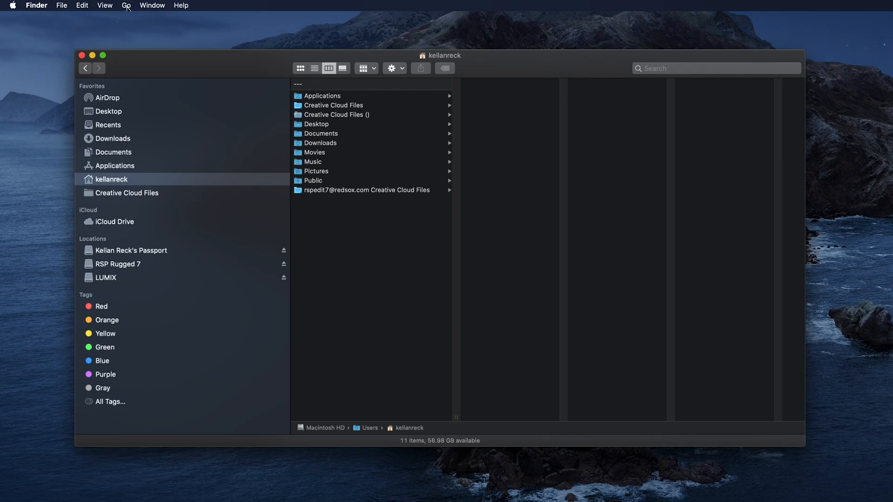
Step: Reveal the hidden Library entry in the Go menu with Option and open the user Library
left_click(127, 5)
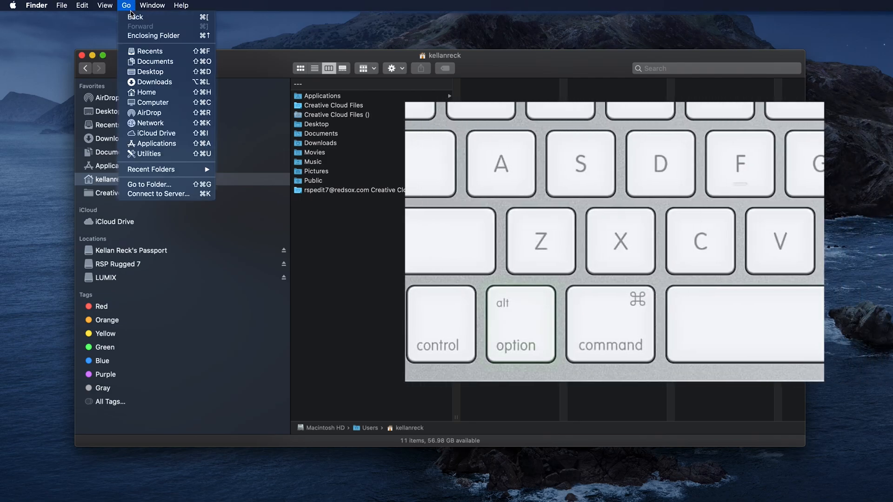
key("option")
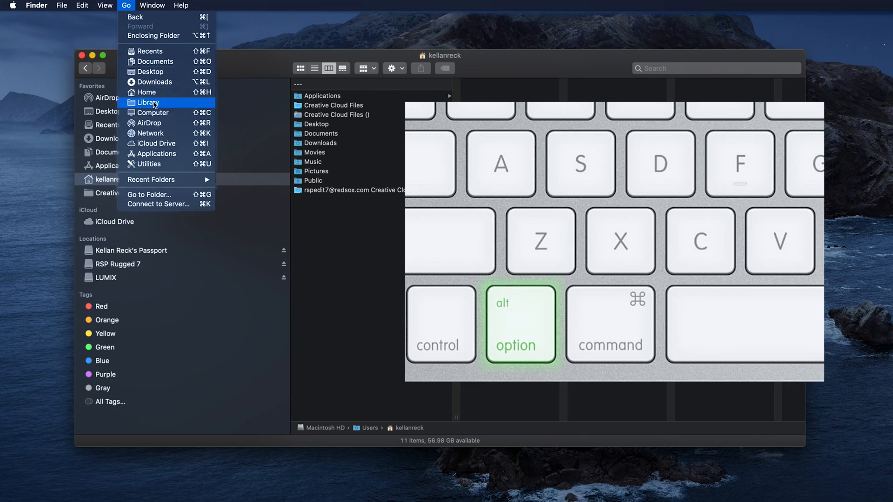
left_click(148, 102)
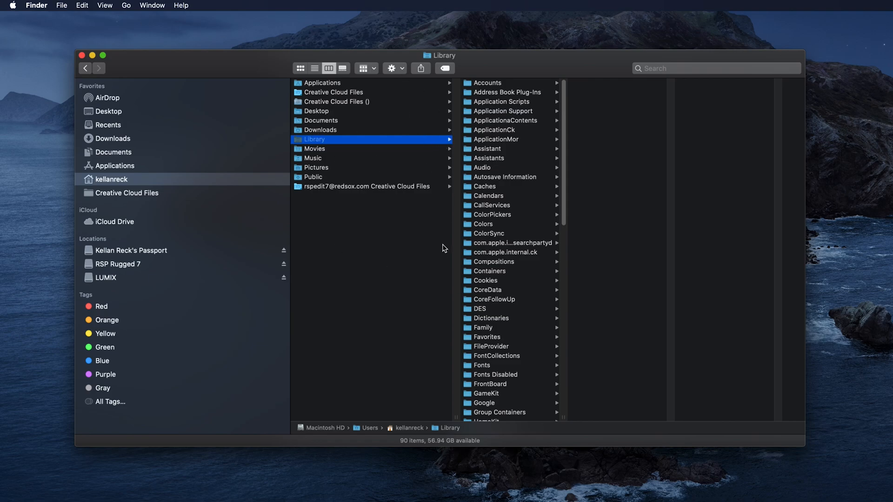
mouse_move(568, 417)
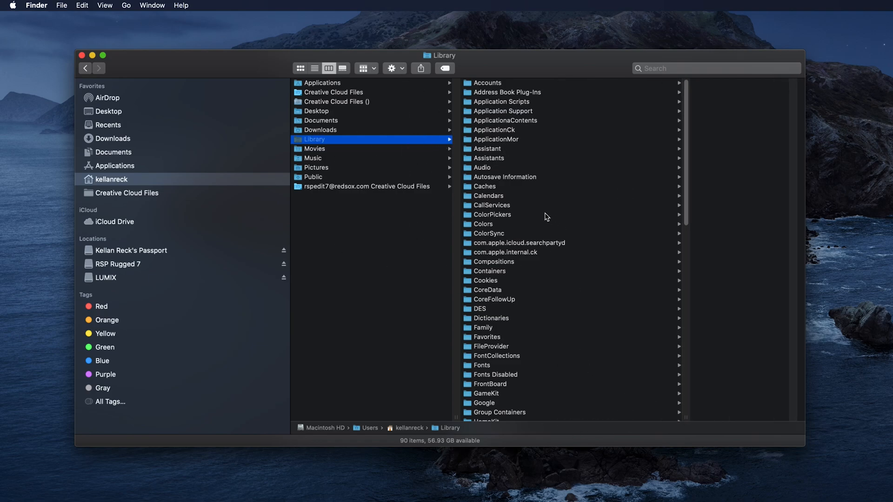
mouse_move(531, 153)
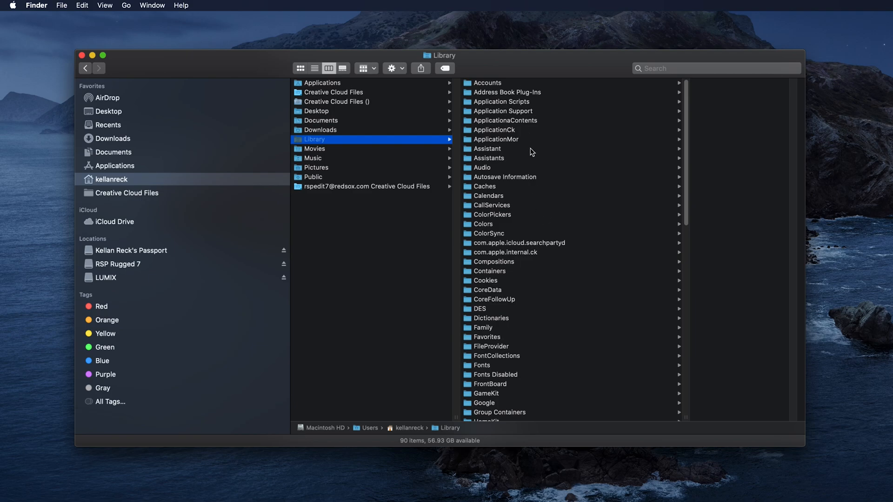
mouse_move(507, 112)
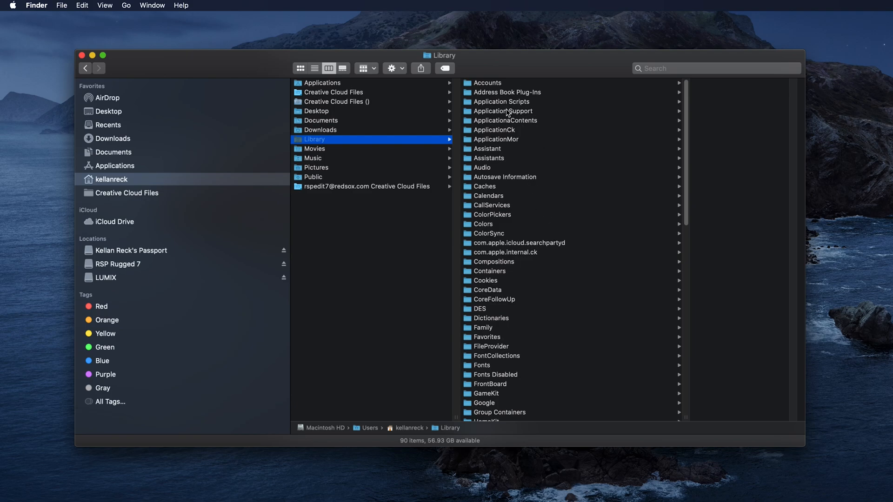
Step: Drill through Application Support and Adobe into the Common folder, showing its 13 items
left_click(502, 112)
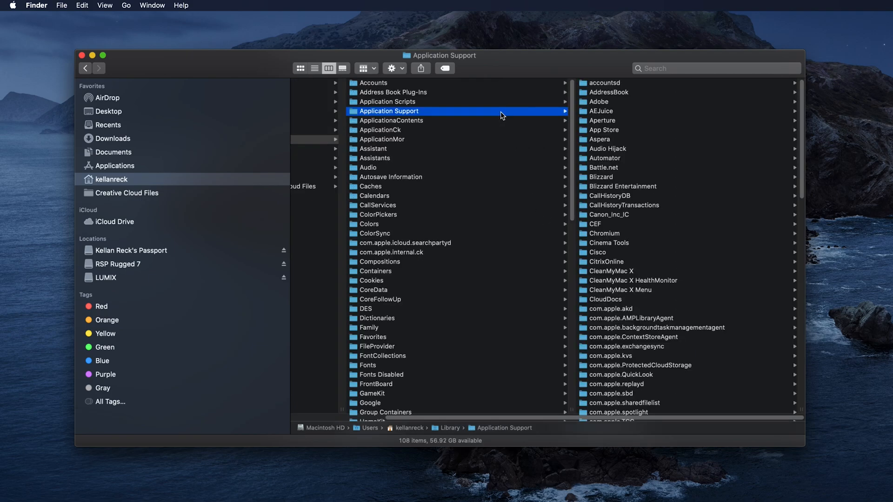
left_click(599, 101)
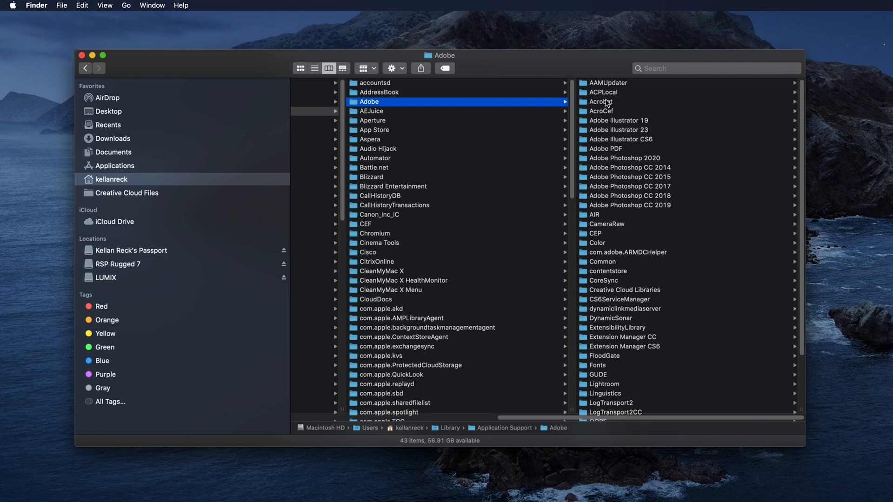
mouse_move(619, 146)
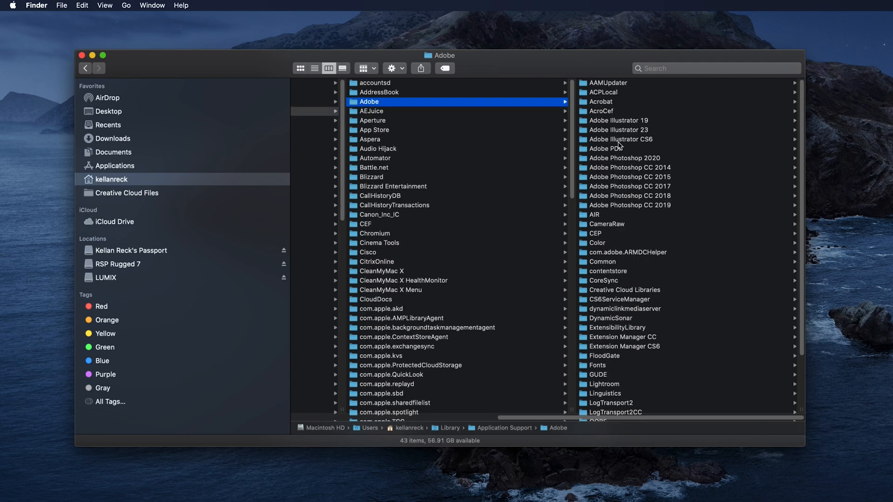
left_click(601, 262)
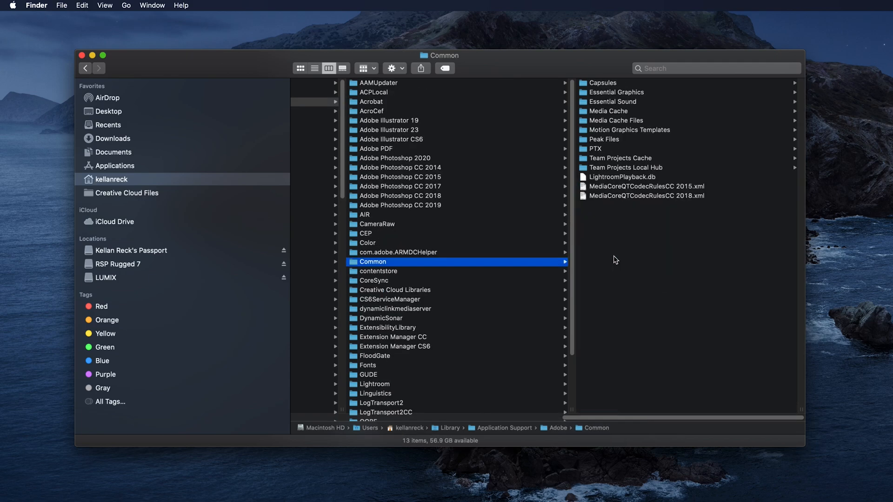
mouse_move(635, 172)
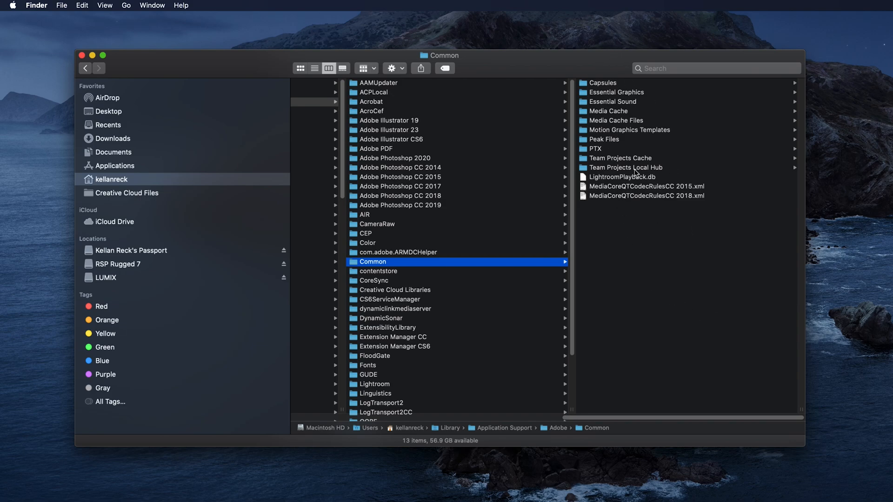
mouse_move(615, 111)
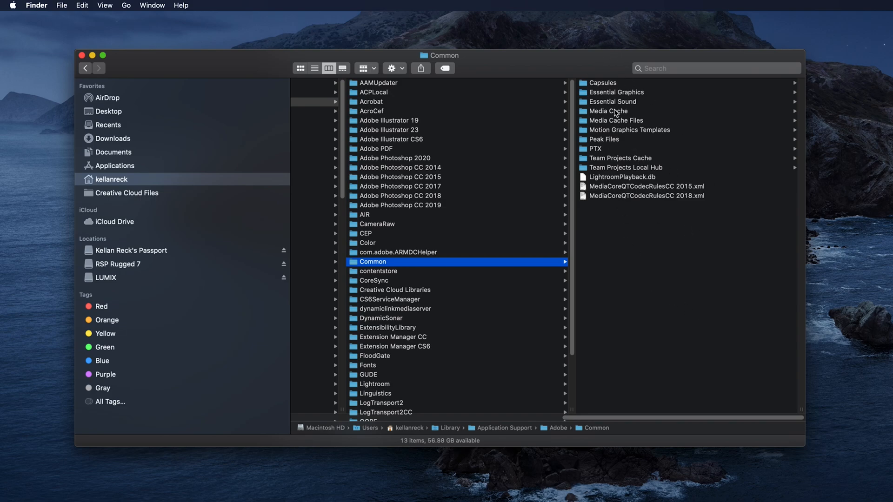
Step: Delete all files in Media Cache (477 items) and Media Cache Files (1,110 items)
left_click(608, 111)
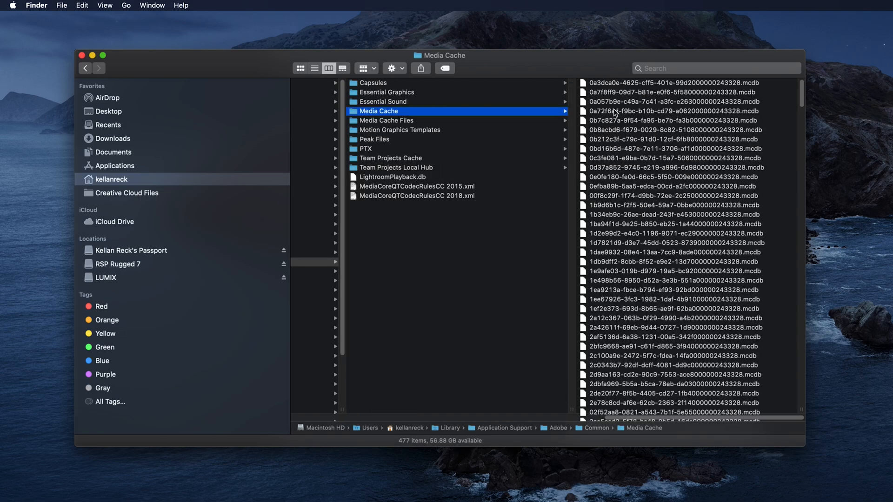
mouse_move(646, 182)
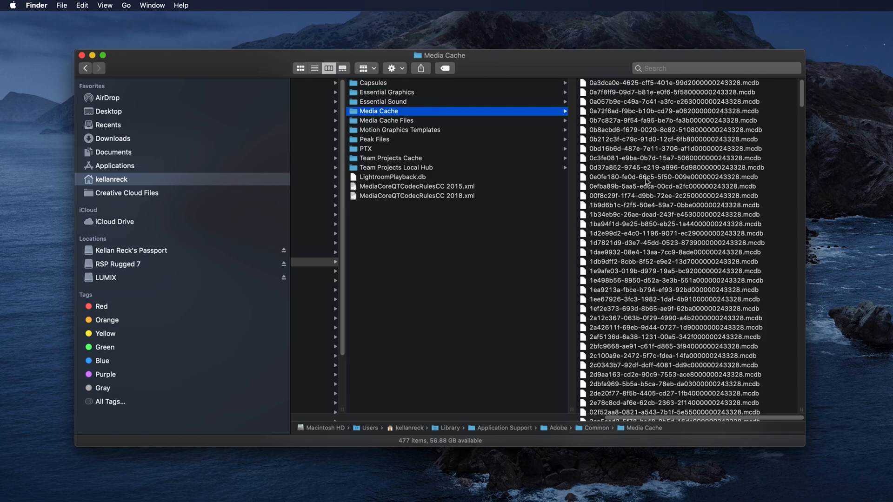
key("cmd+a")
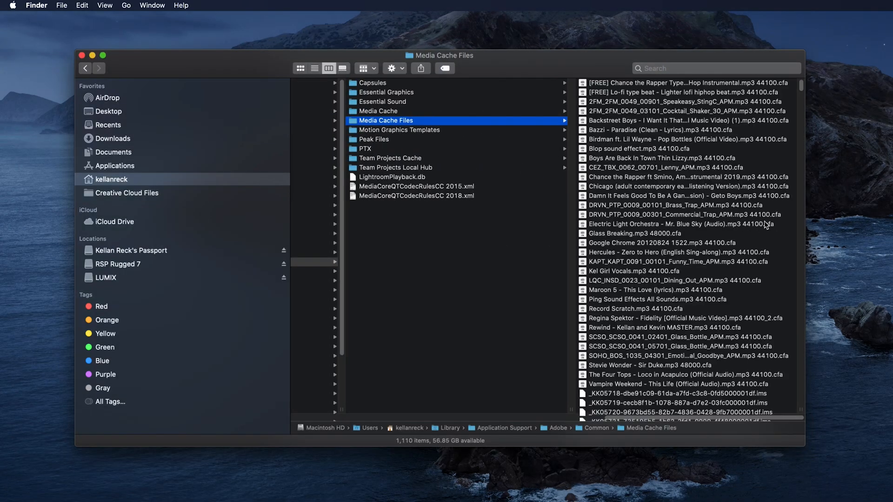
mouse_move(397, 459)
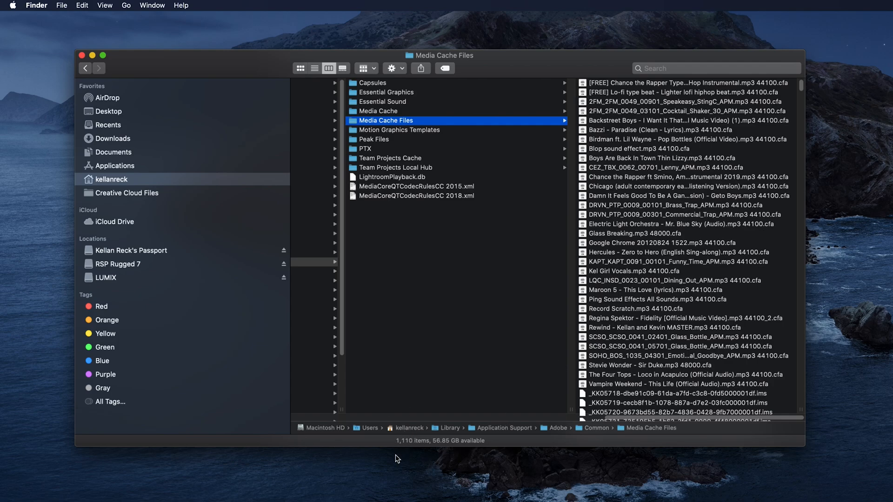
mouse_move(847, 247)
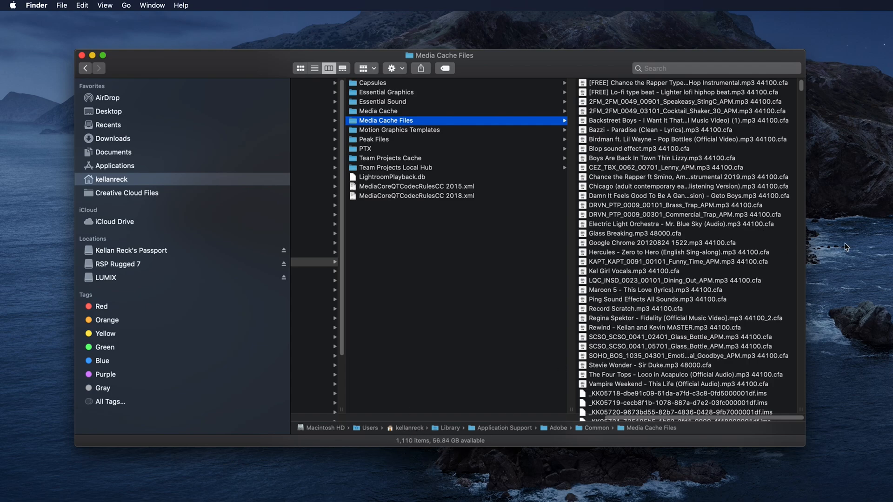
key("cmd+a")
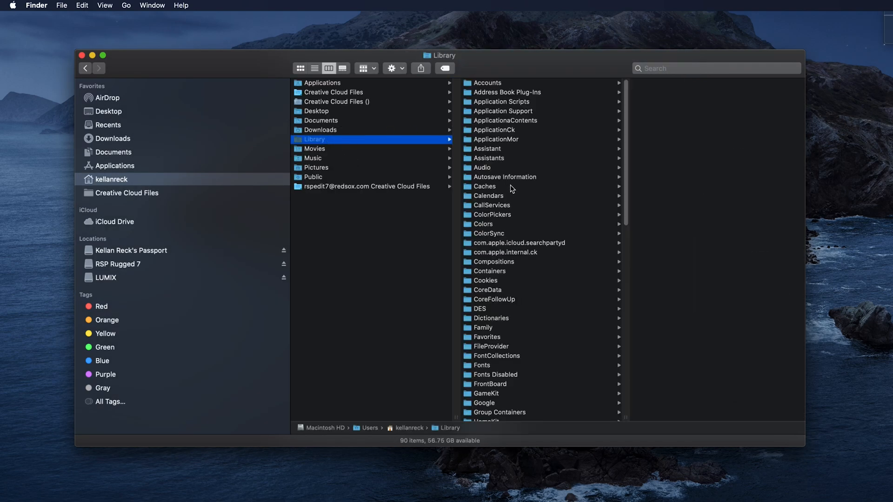
Step: Navigate Caches > Adobe > After Effects > 16.1 > Disk Cache and delete all its files
left_click(485, 186)
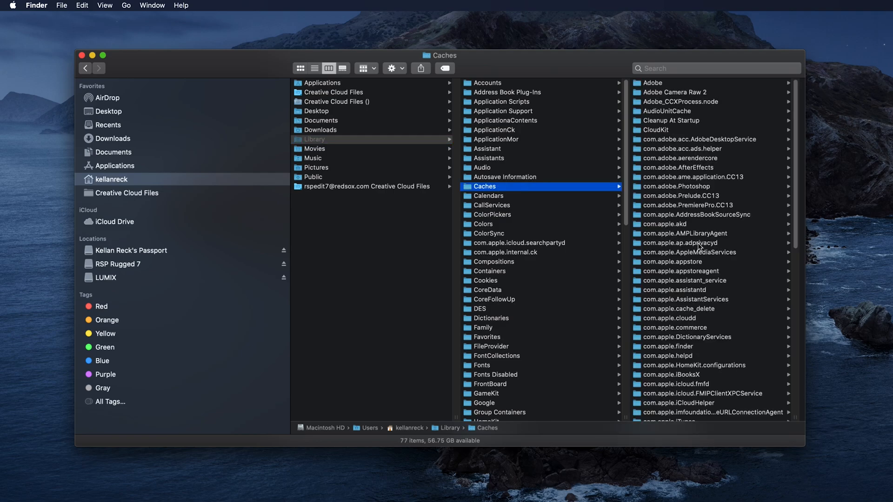
left_click(652, 83)
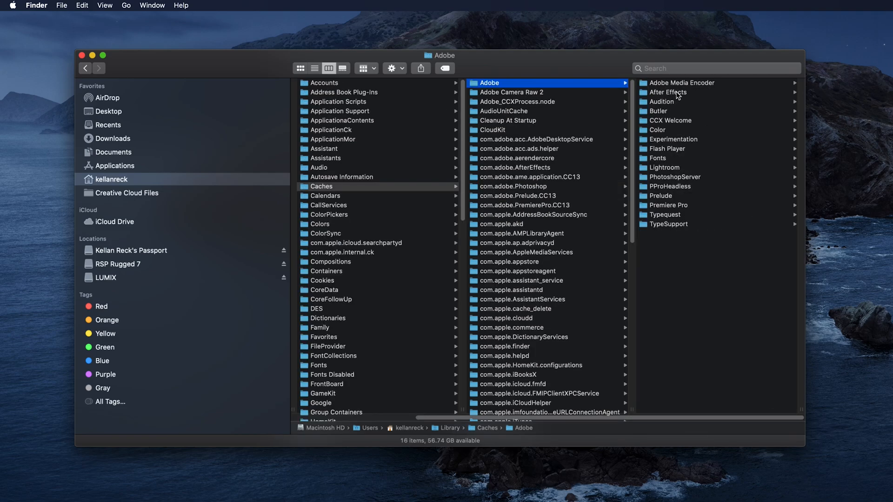
left_click(666, 92)
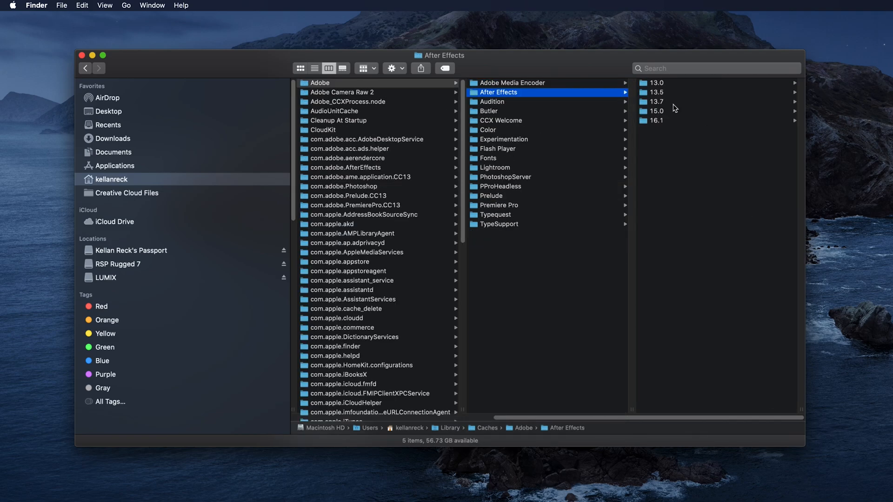
left_click(657, 120)
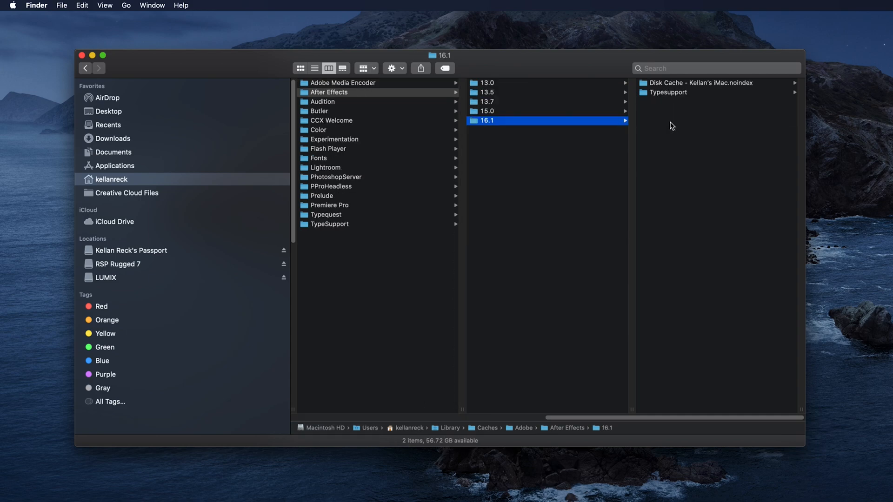
mouse_move(548, 120)
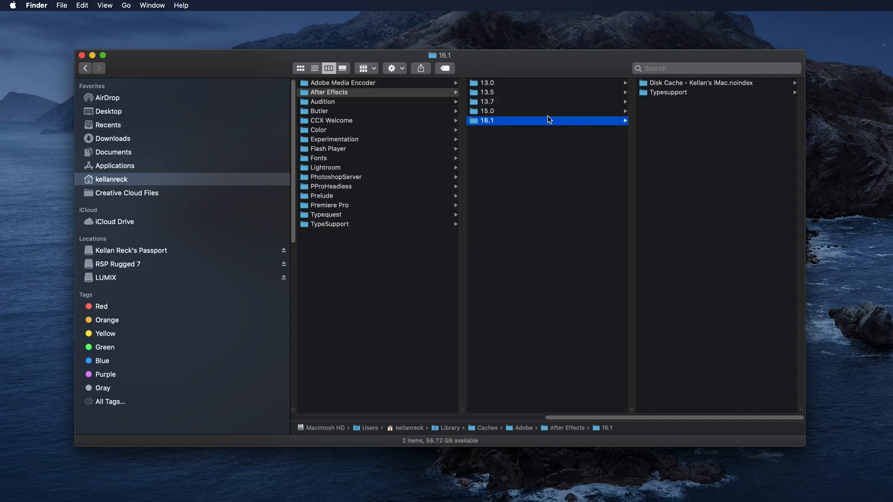
mouse_move(708, 85)
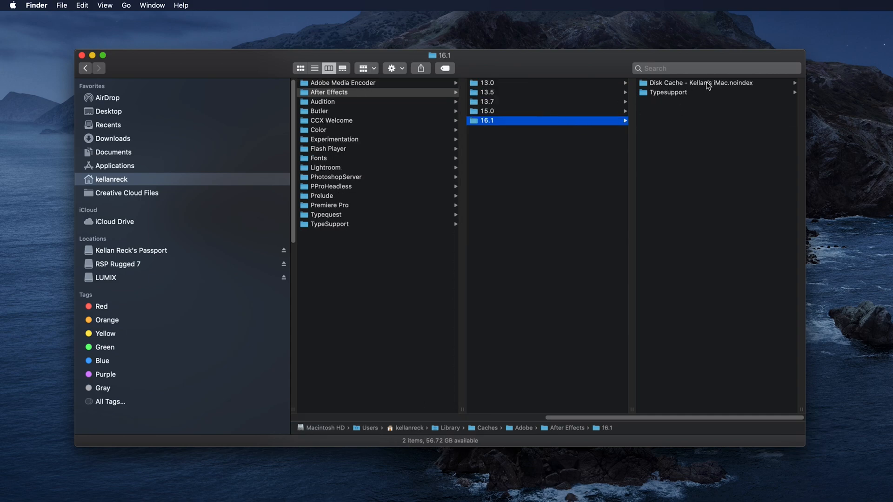
left_click(701, 83)
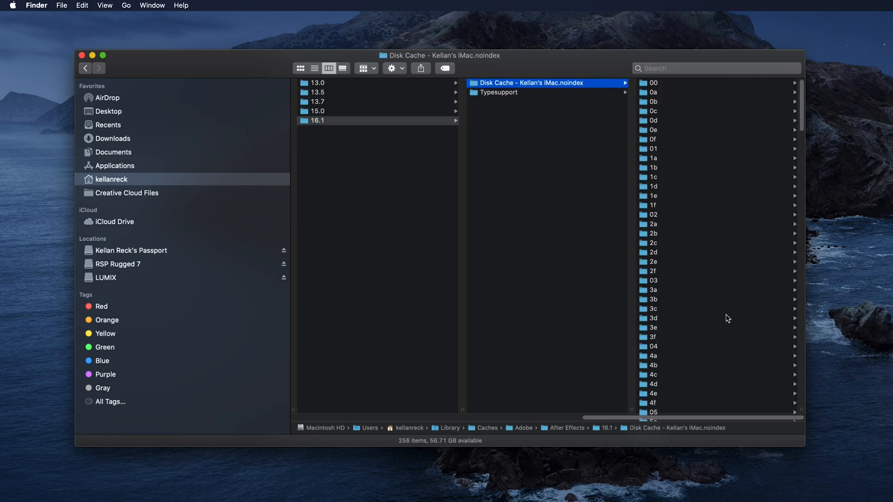
key("cmd+a")
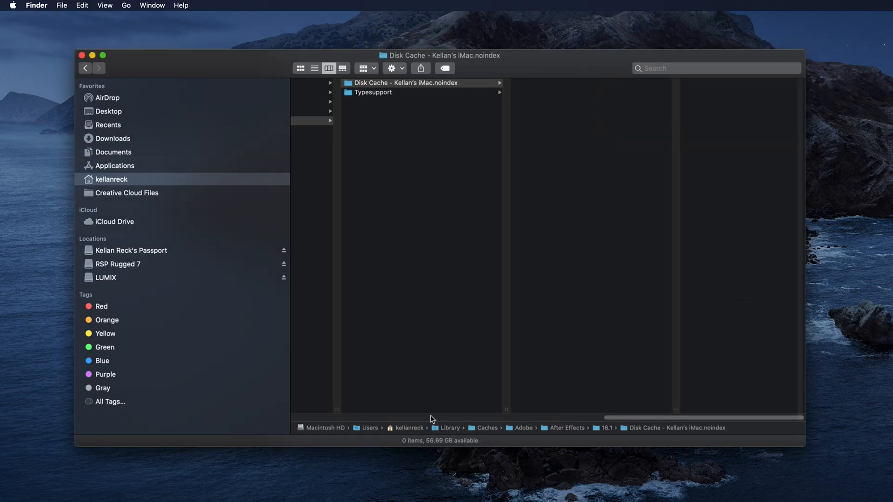
mouse_move(432, 419)
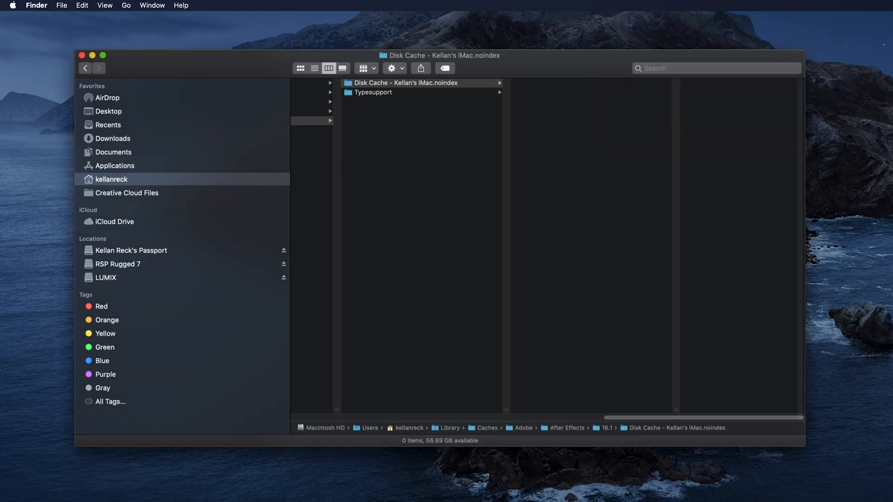
mouse_move(579, 132)
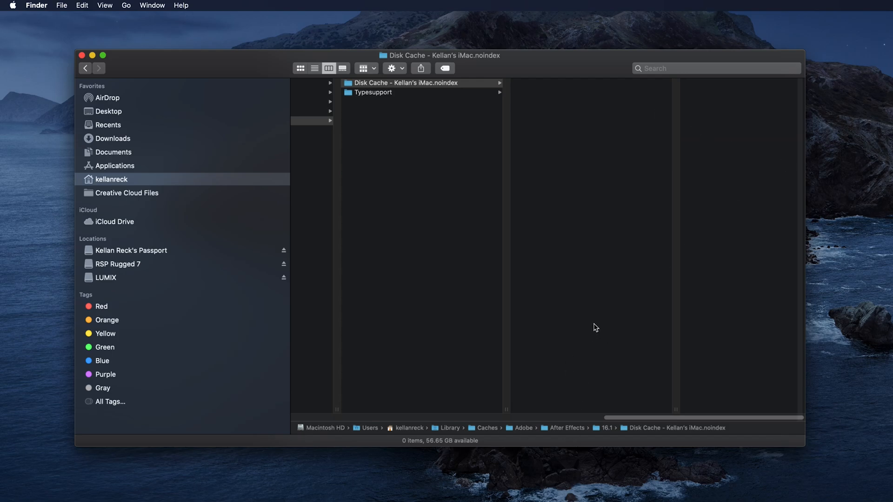
mouse_move(478, 423)
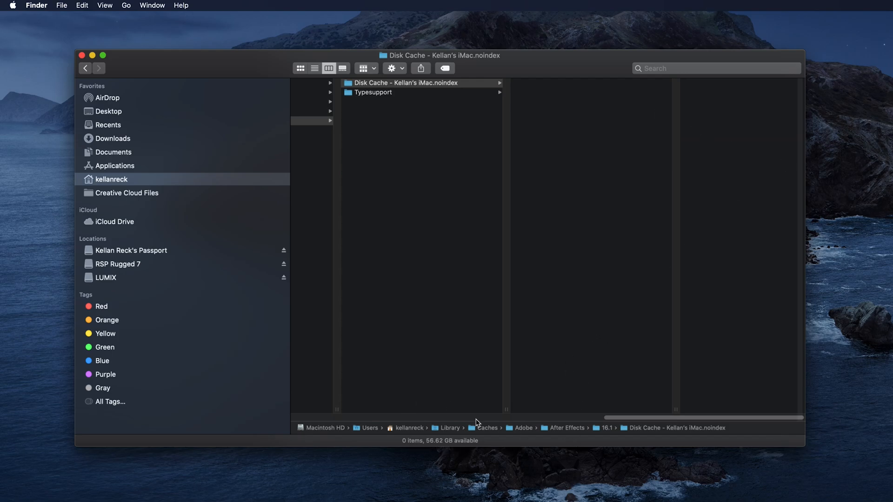
mouse_move(463, 495)
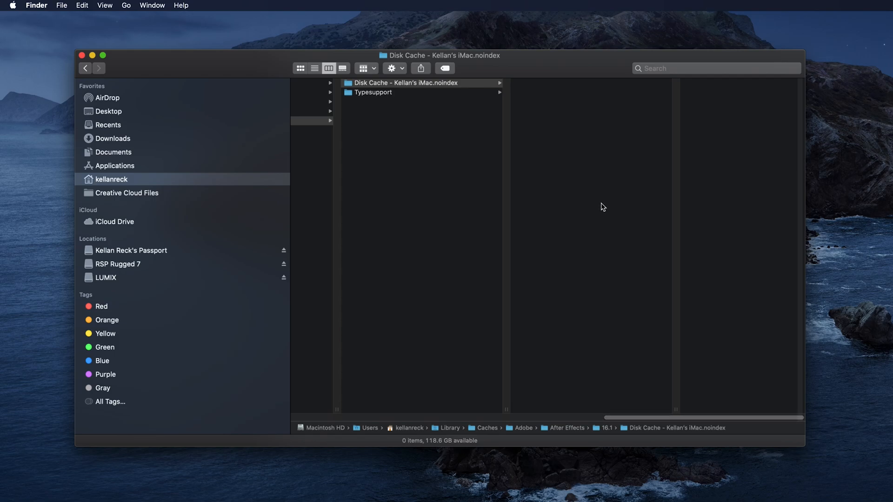
mouse_move(598, 227)
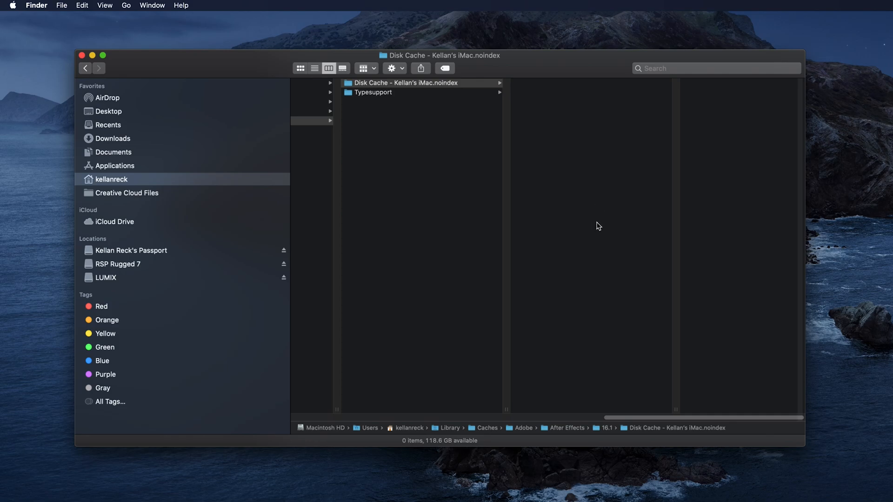
mouse_move(159, 121)
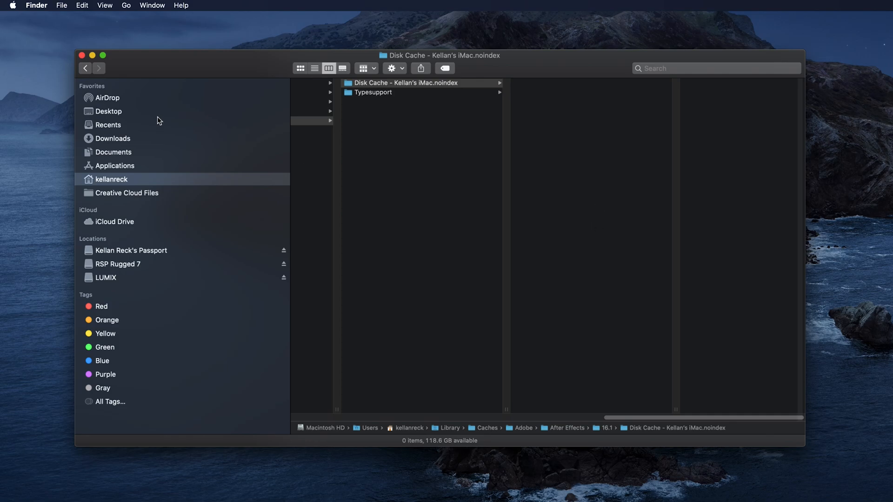